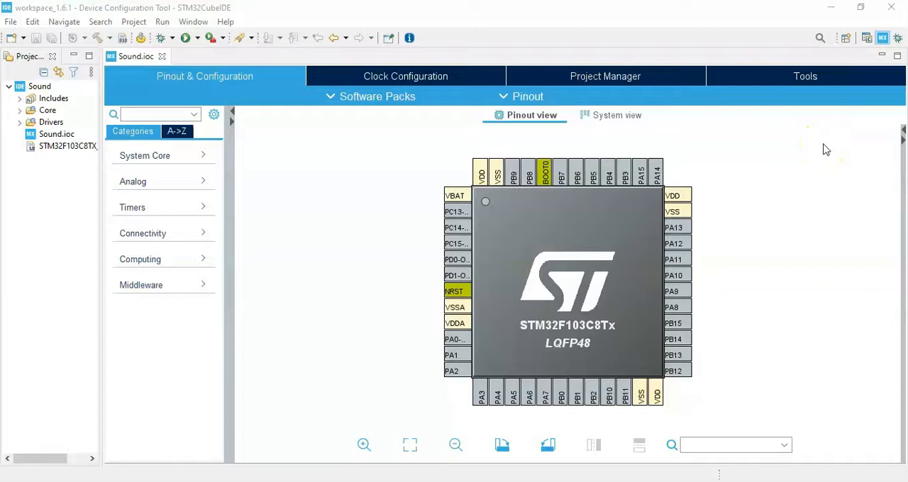
mouse_move(786, 22)
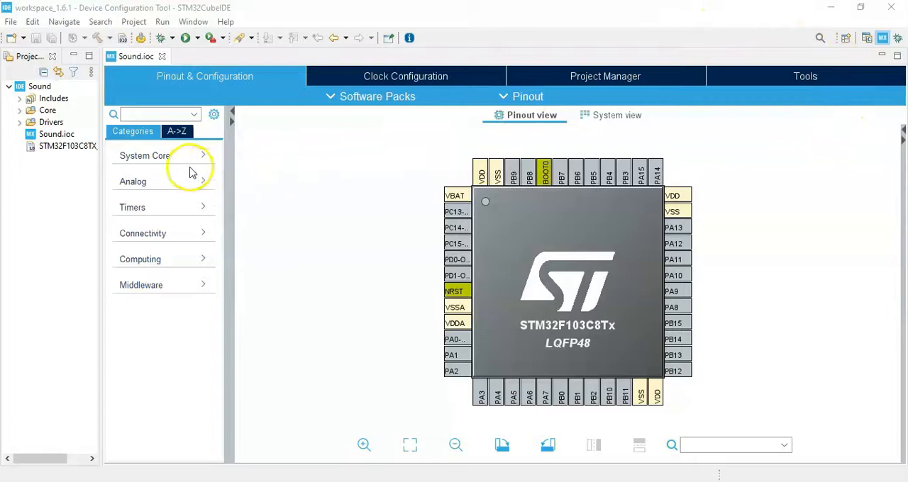
Set the SYS Debug mode to Serial Wire under System Core.
click(144, 156)
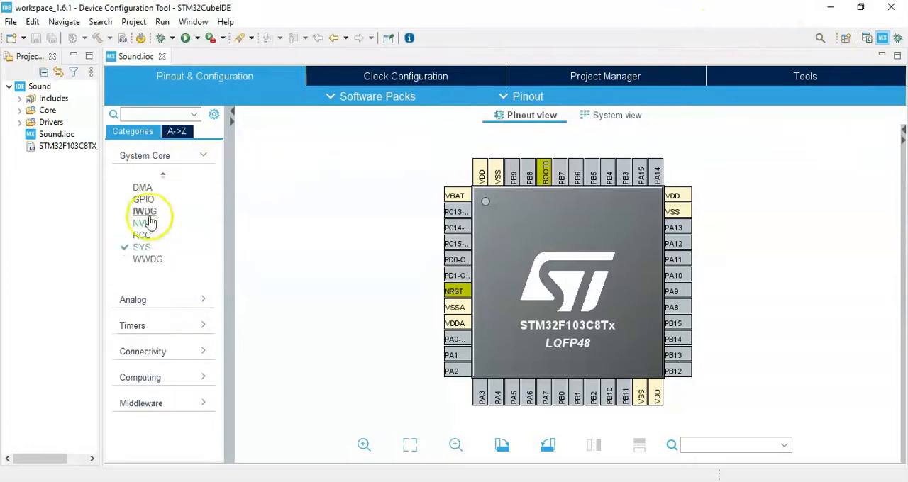
click(141, 247)
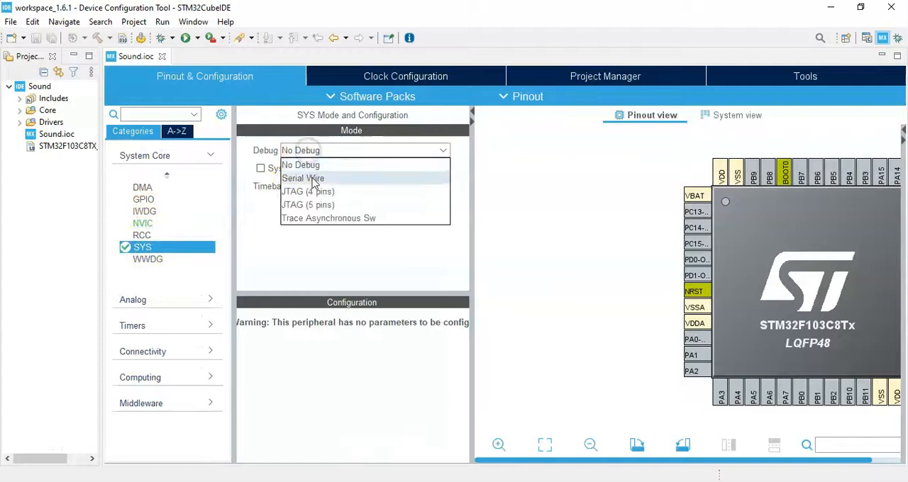
click(303, 179)
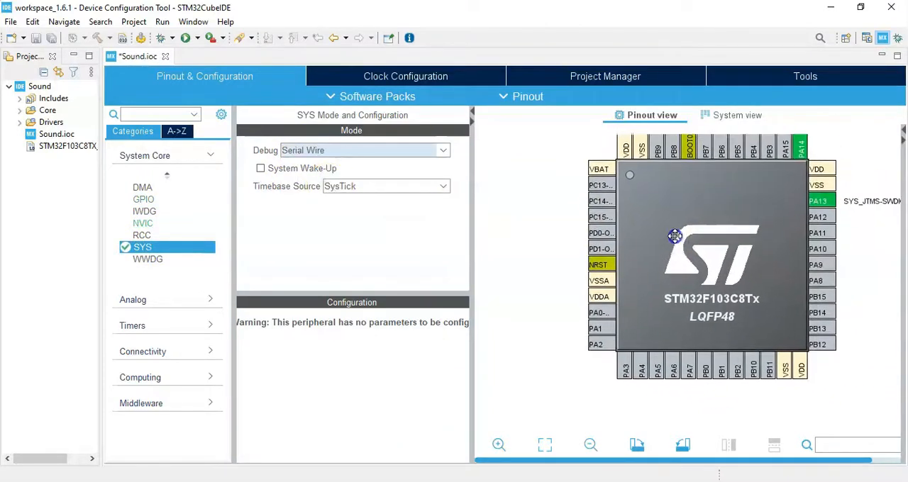
mouse_move(596, 326)
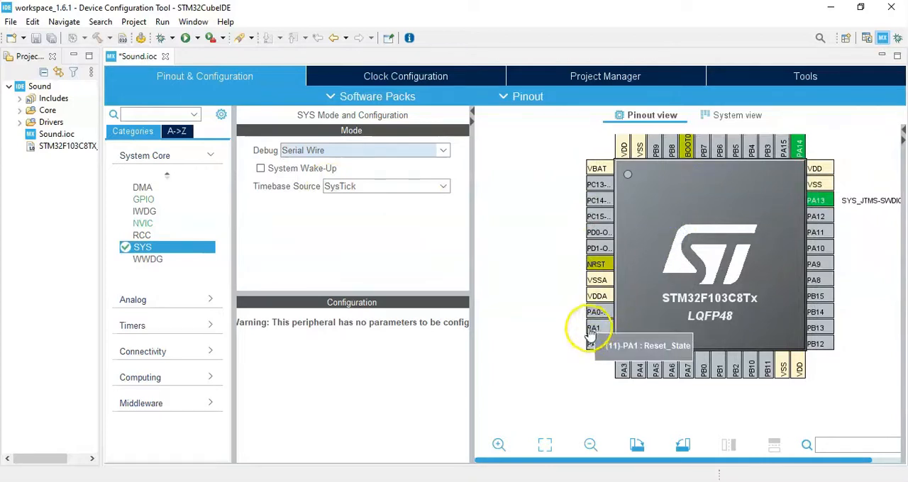
Assign pin PA1 as a GPIO_Output on the STM32F103C8 pinout.
click(596, 327)
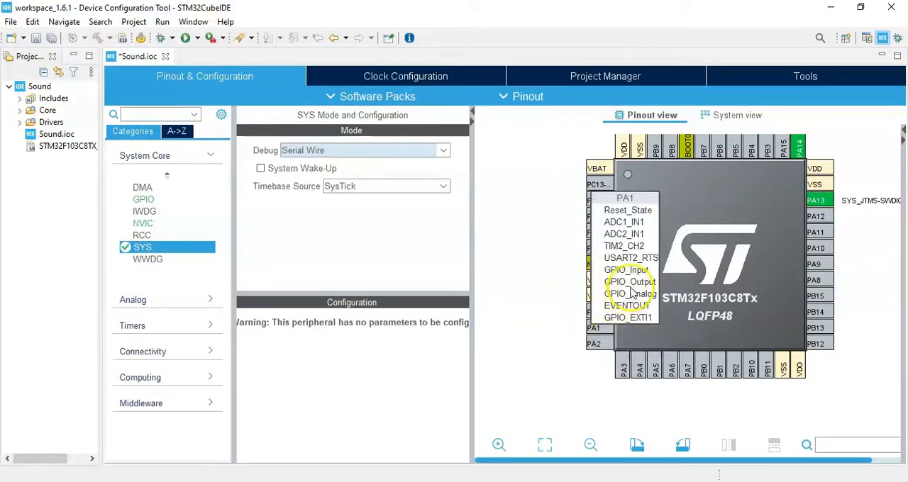
click(630, 281)
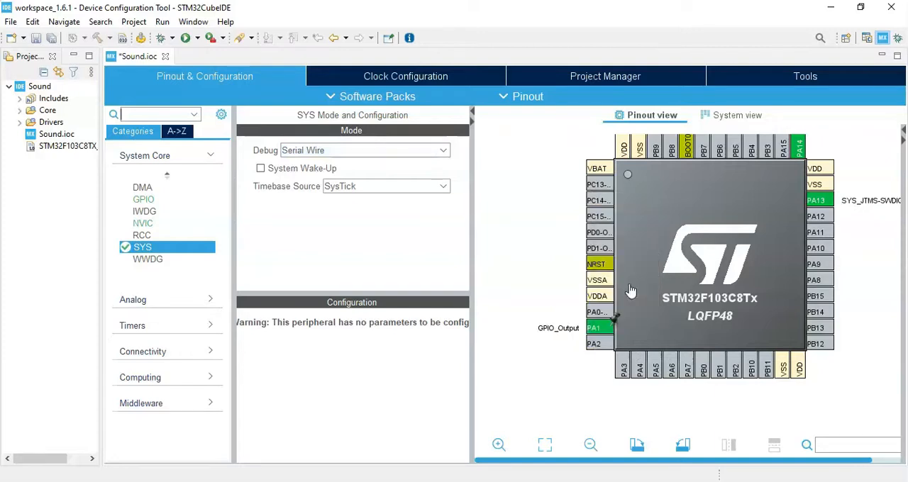
mouse_move(655, 149)
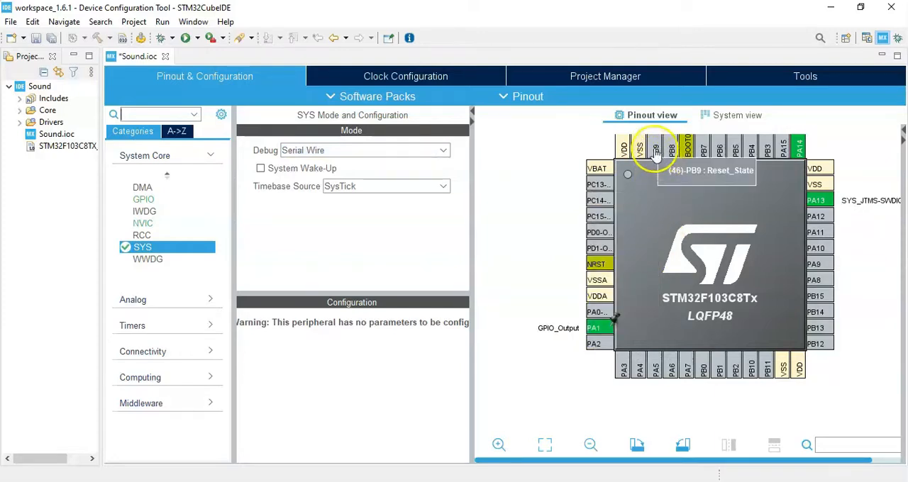
mouse_move(656, 149)
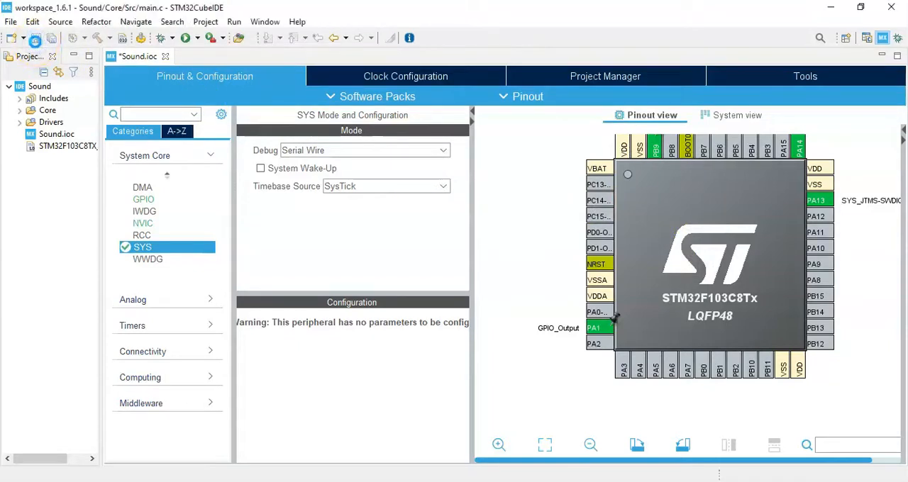
Select the int val = 0 and int toggle = 0 declarations in the MicroPeta tutorial code.
click(256, 57)
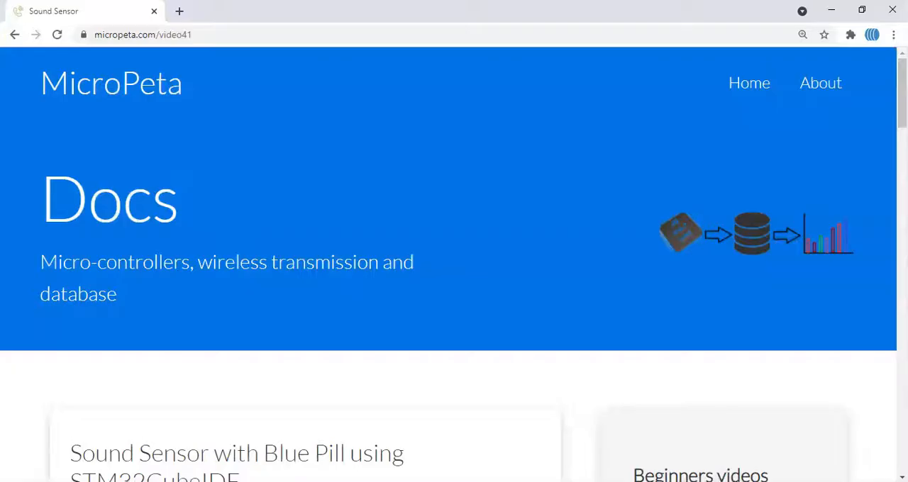
mouse_move(717, 218)
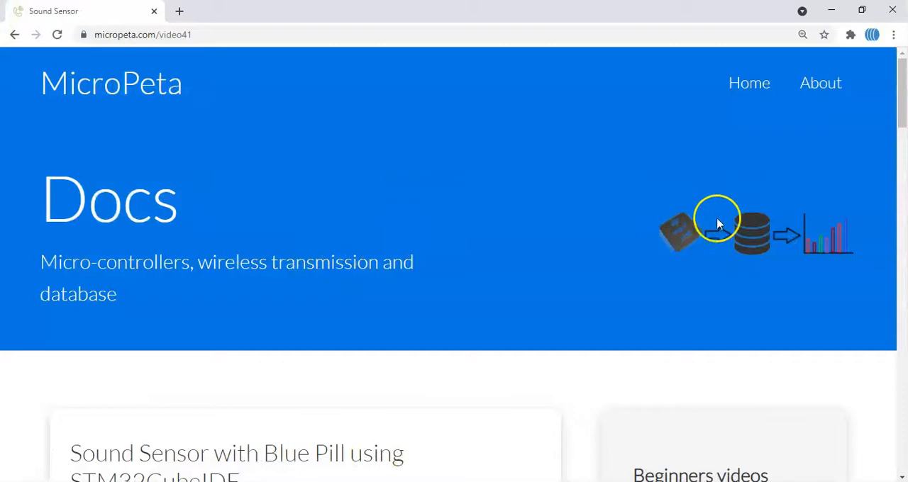
scroll(down, 3)
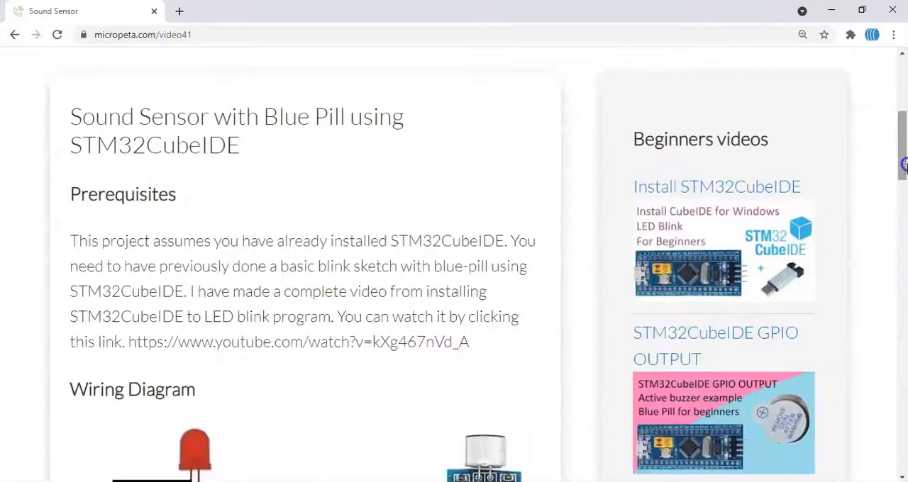
scroll(down, 3)
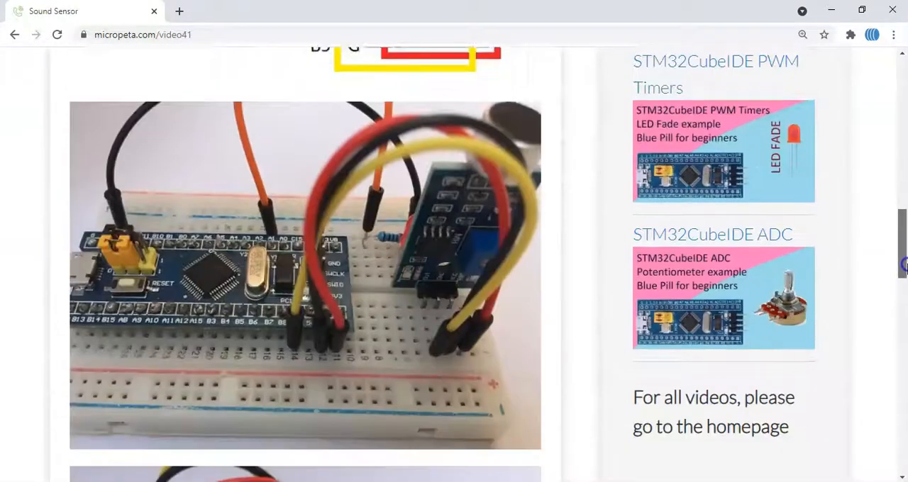
scroll(down, 3)
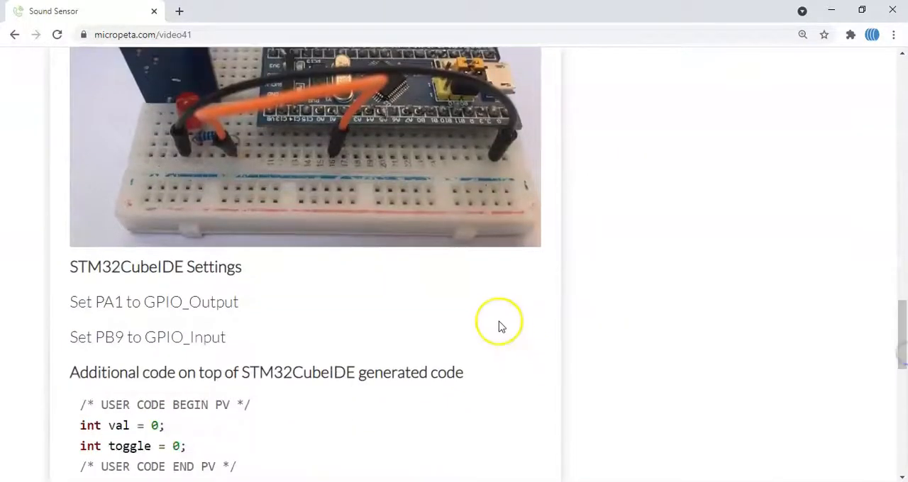
mouse_move(556, 298)
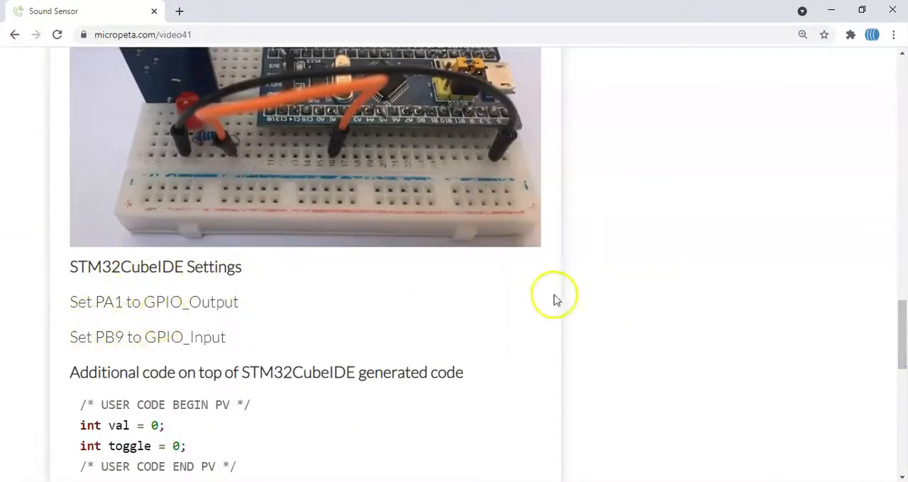
scroll(down, 3)
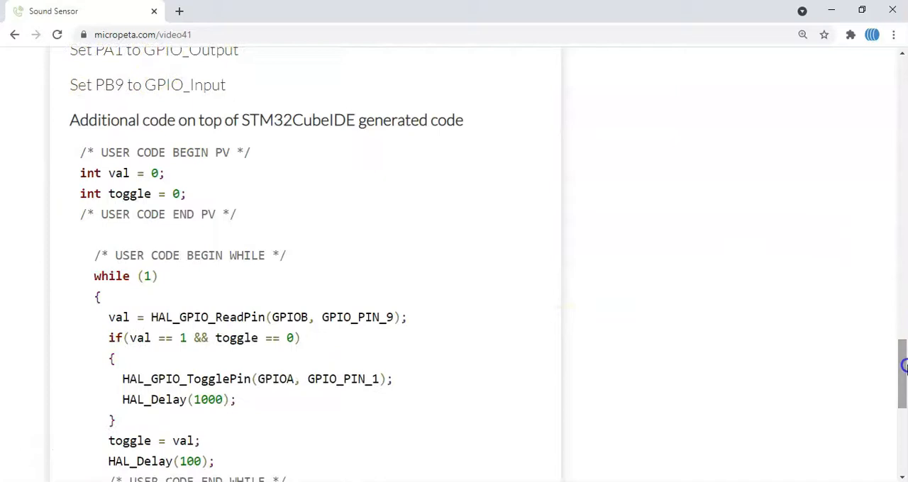
scroll(down, 3)
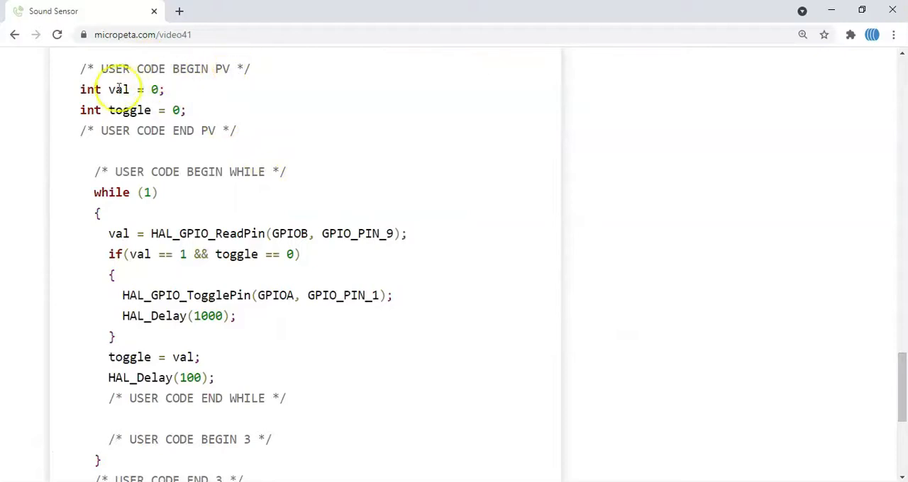
double_click(90, 89)
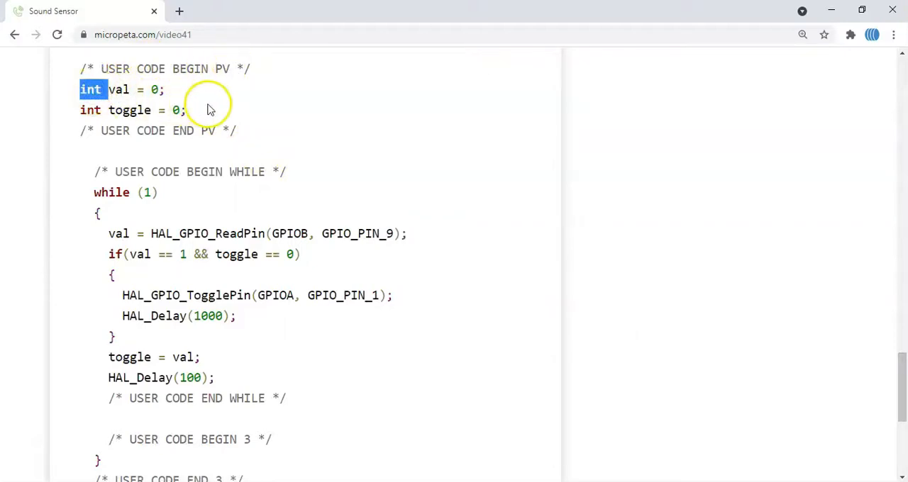
drag(92, 89, 187, 110)
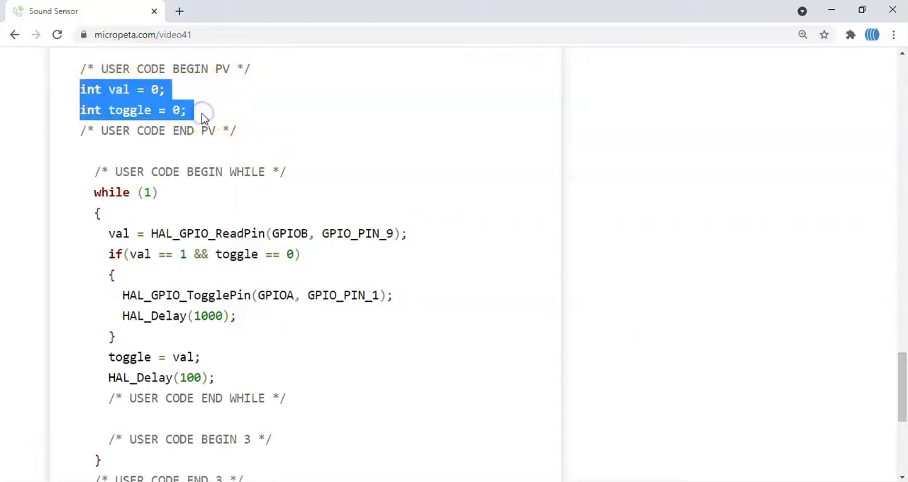
mouse_move(432, 454)
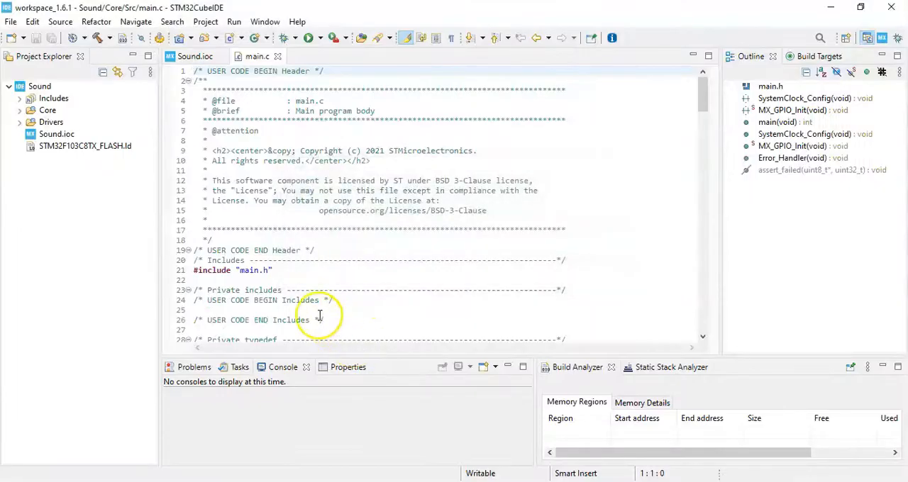
scroll(down, 3)
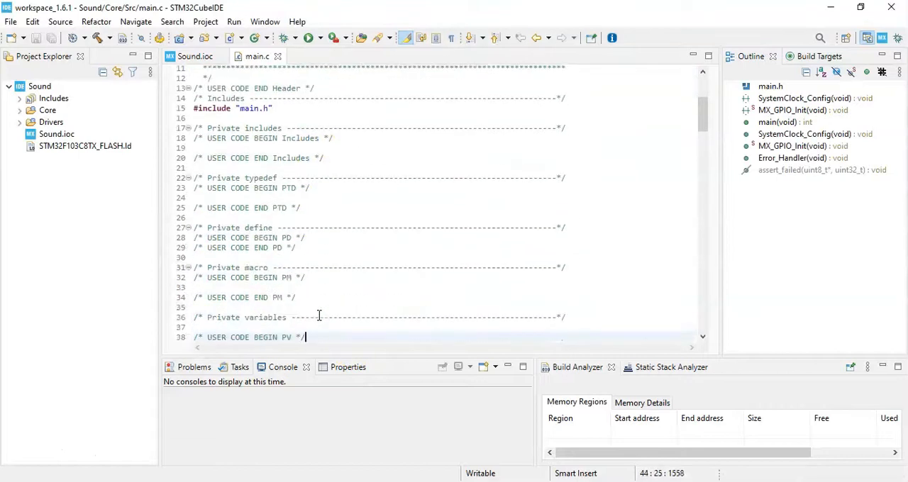
scroll(down, 3)
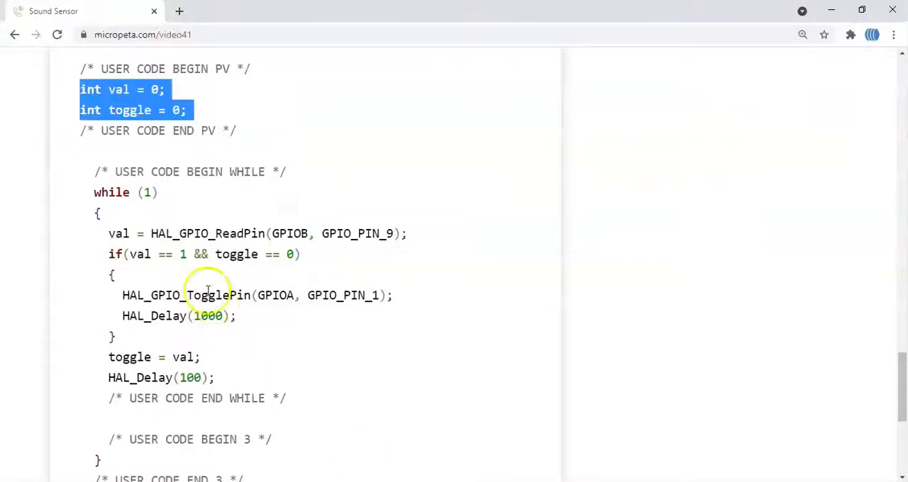
mouse_move(115, 228)
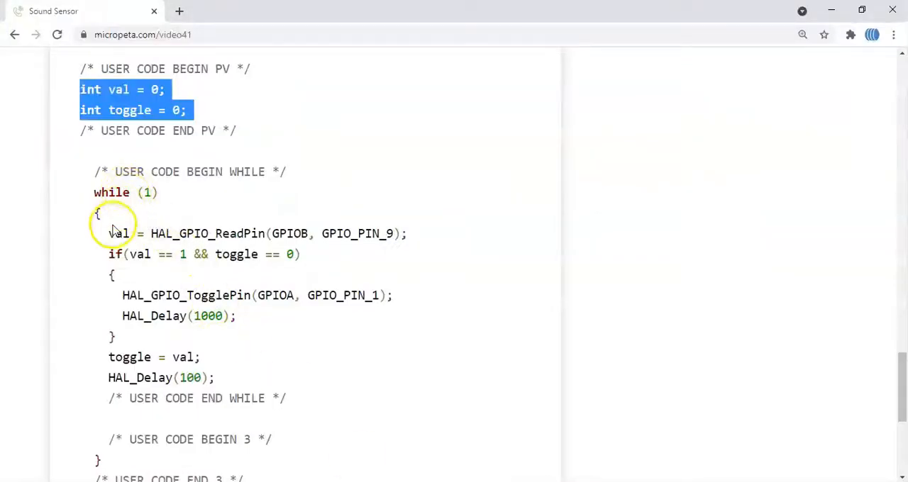
Select the while-loop code from val = HAL_GPIO_ReadPin through HAL_Delay(100).
double_click(119, 233)
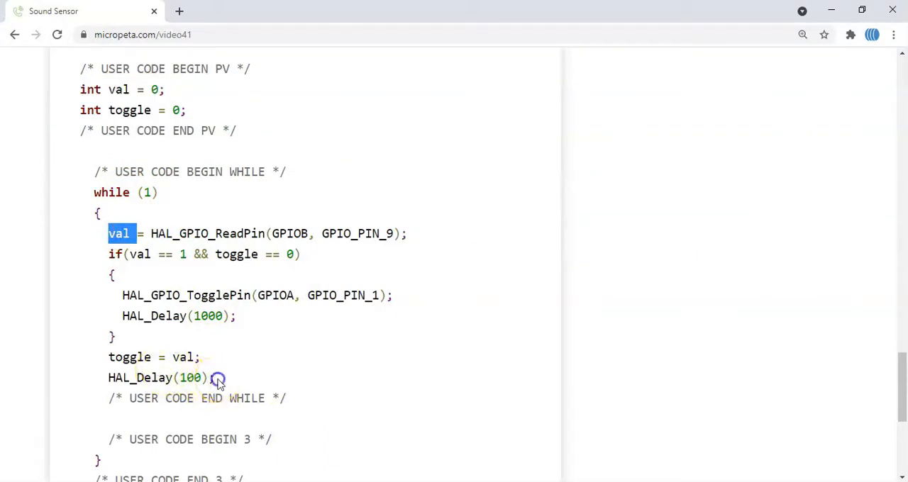
drag(108, 232, 216, 377)
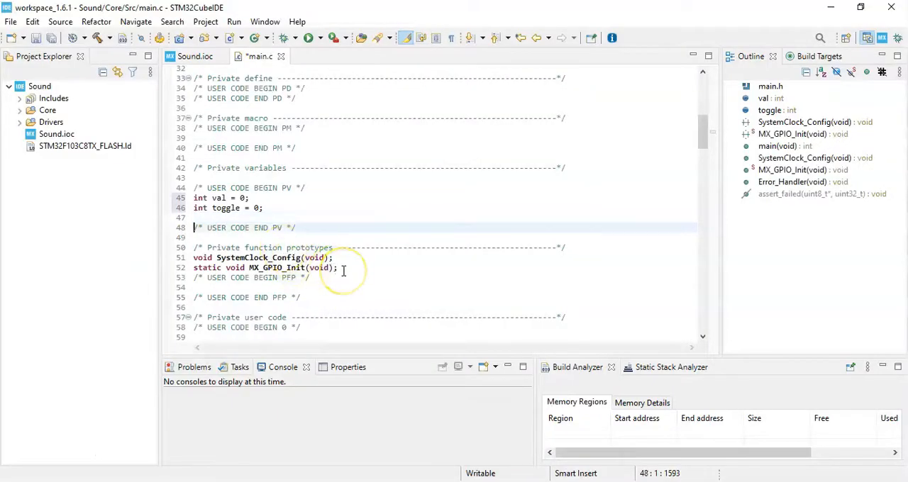
Insert the GPIOB pin 9 read and GPIOA pin 1 toggle code inside while(1) in main.c.
scroll(down, 3)
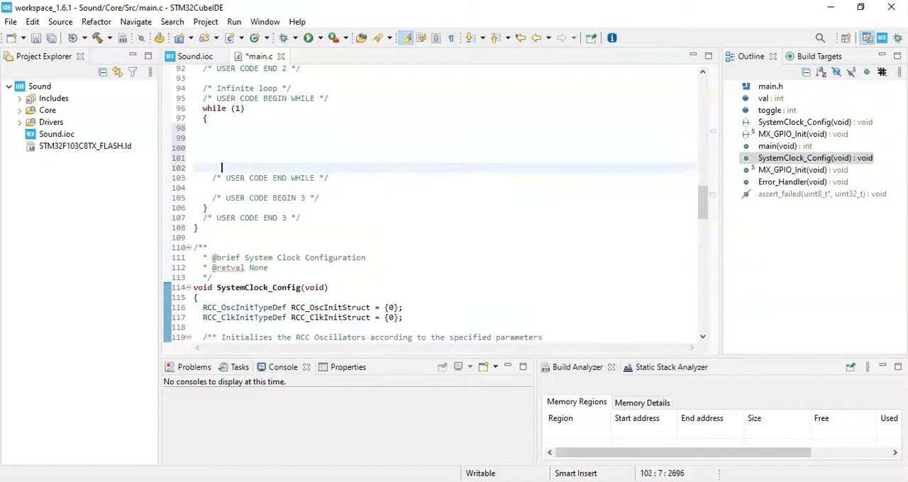
text(val = HAL_GPIO_ReadPin(GPIOB, GPIO_PIN_9);)
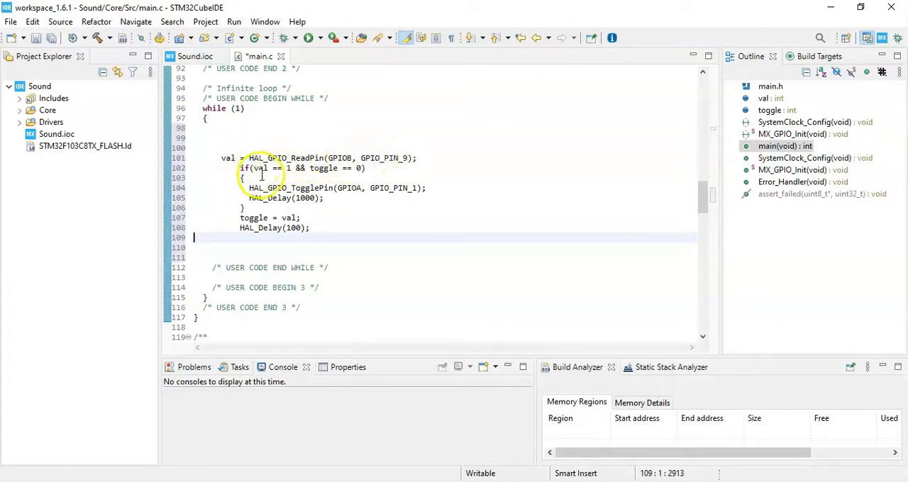
mouse_move(263, 167)
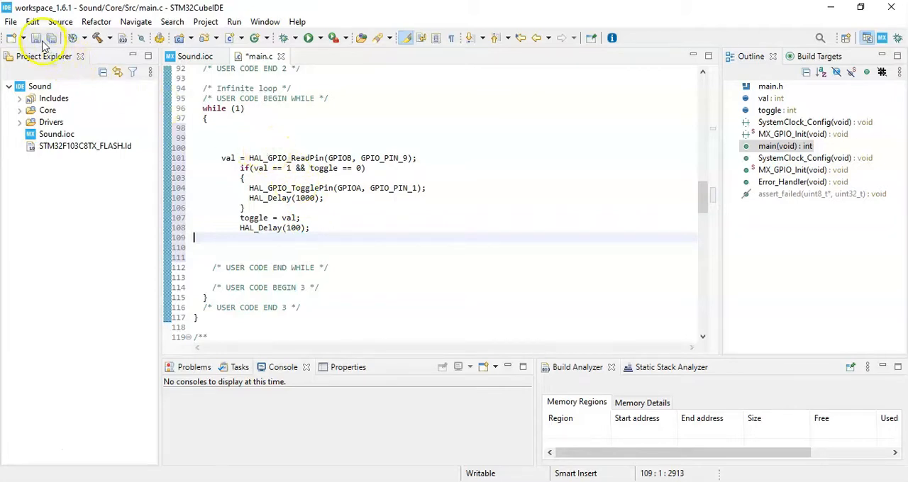
mouse_move(100, 37)
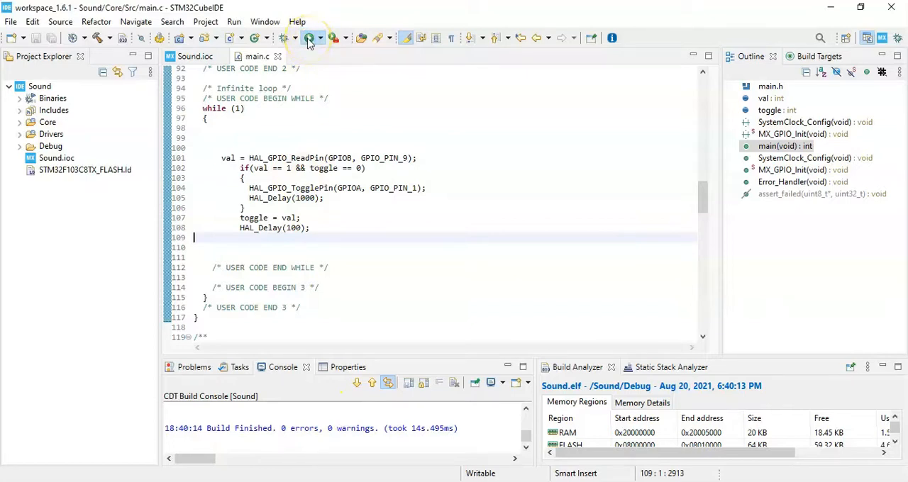
Choose ST-LINK (OpenOCD) as the debug probe in the Sound Debug configuration.
click(310, 38)
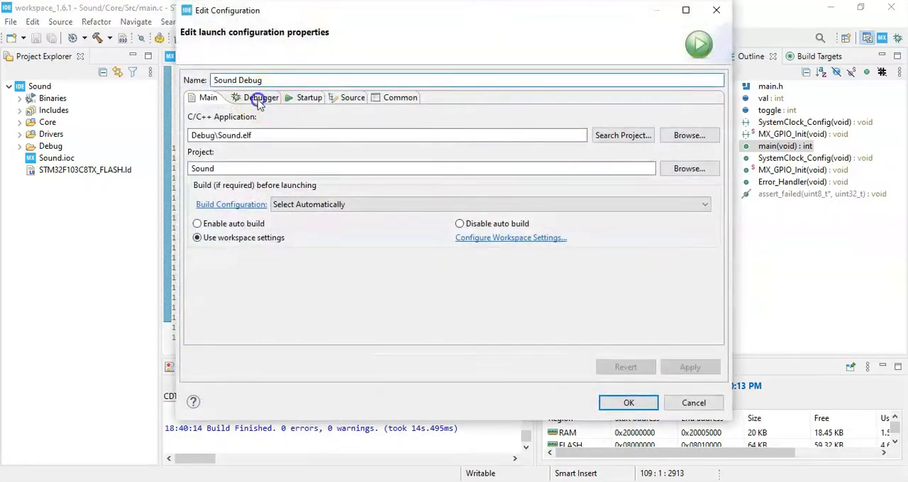
click(254, 96)
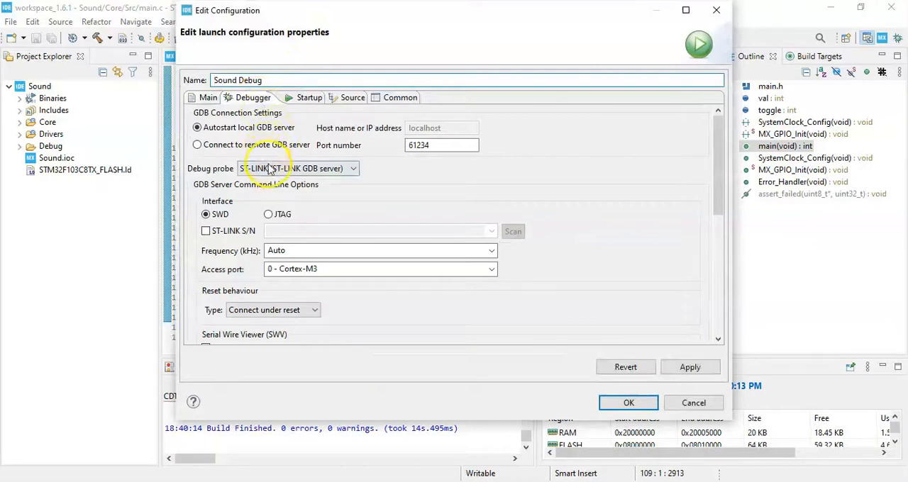
click(352, 167)
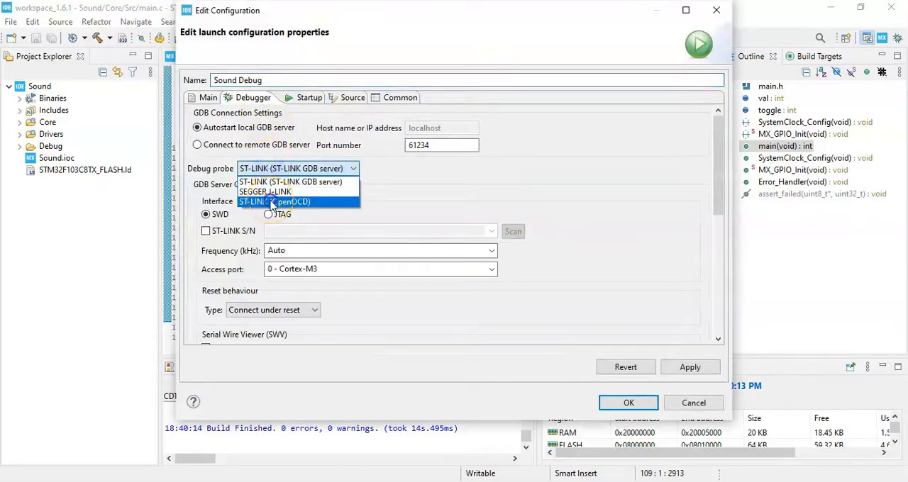
click(277, 202)
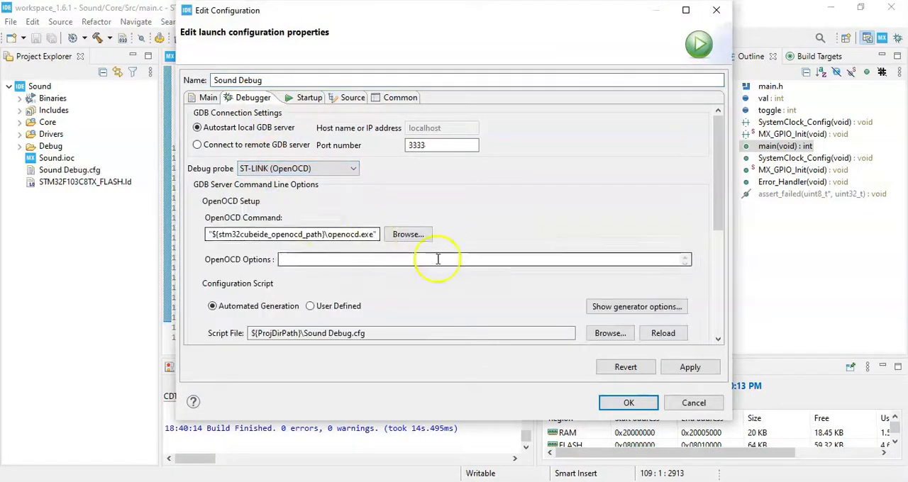
Set Reset Mode to Software system reset, apply, and launch debugging.
click(635, 306)
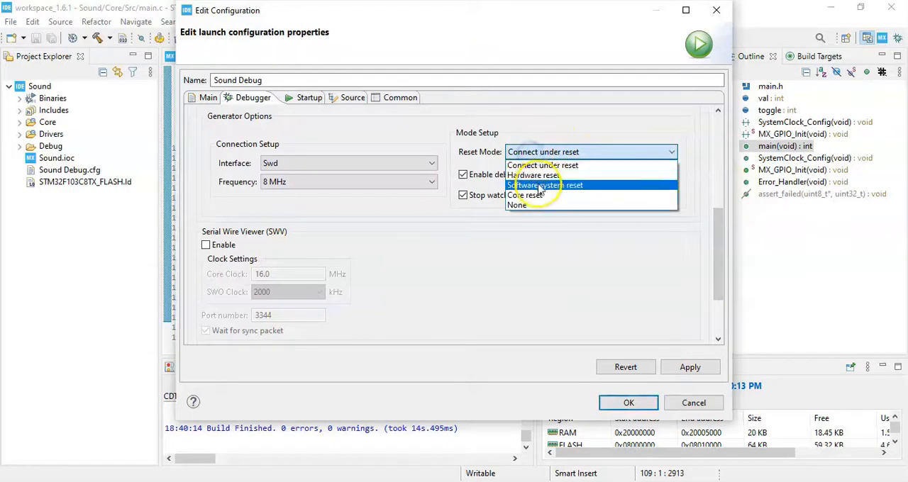
click(544, 185)
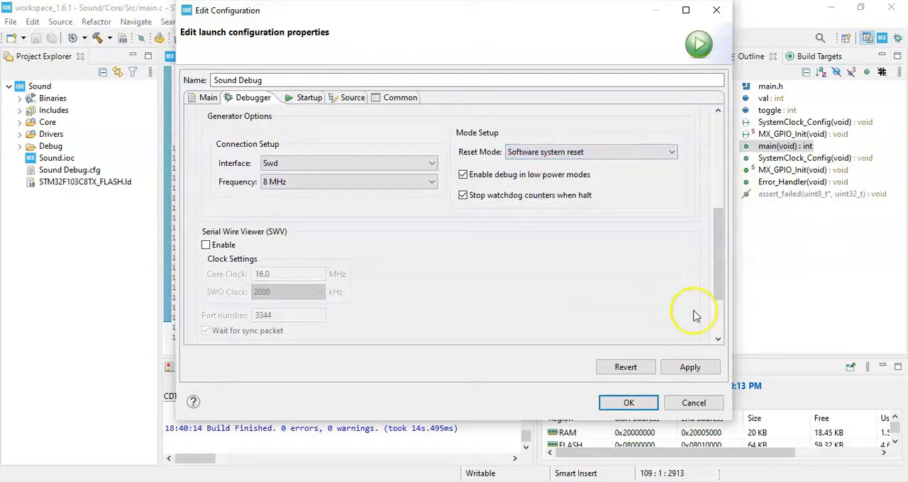
click(627, 403)
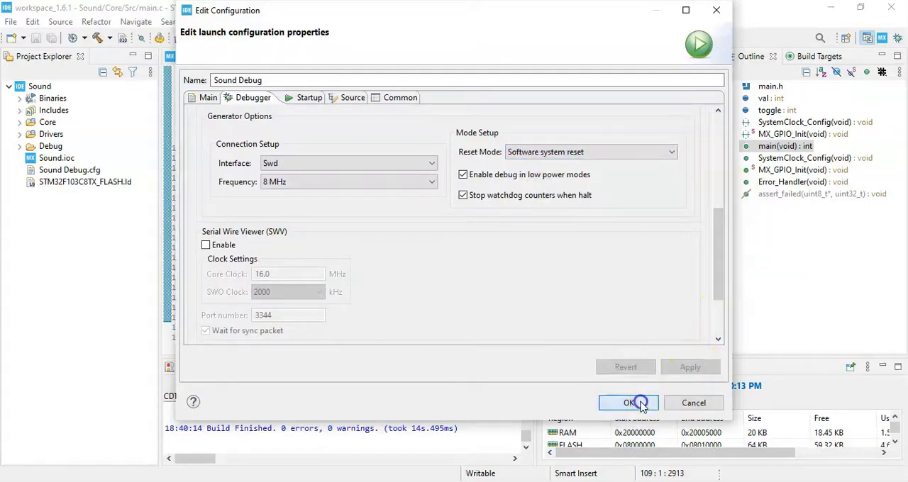
click(628, 403)
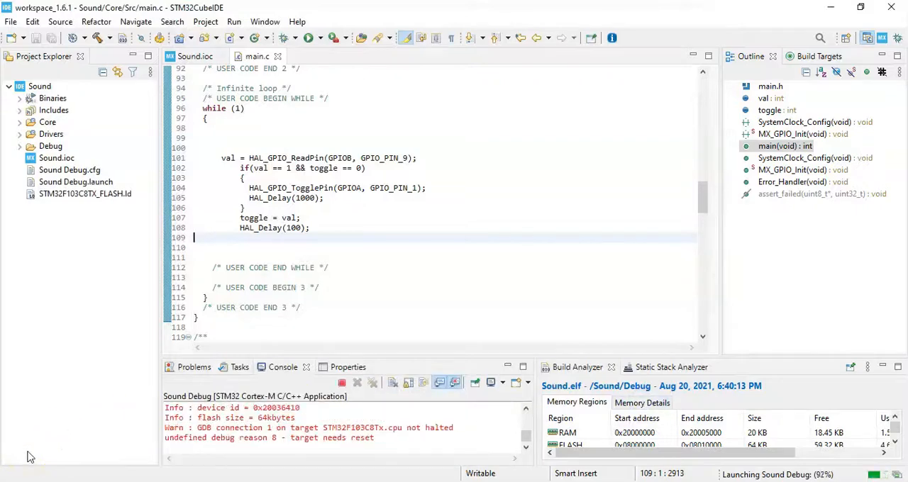